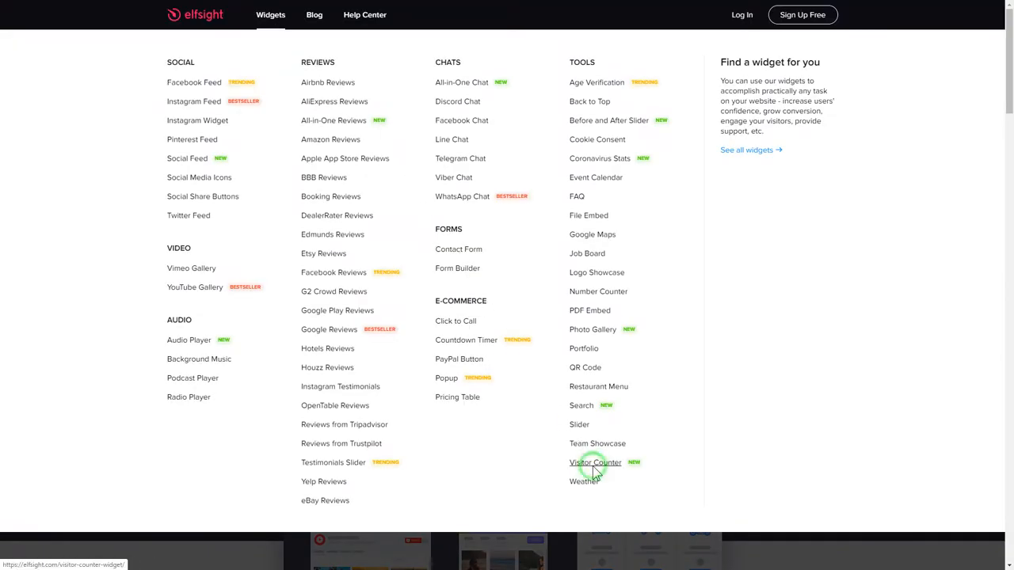
Go to the Visitor Counter widget page from the Widgets menu under Tools.
left_click(596, 463)
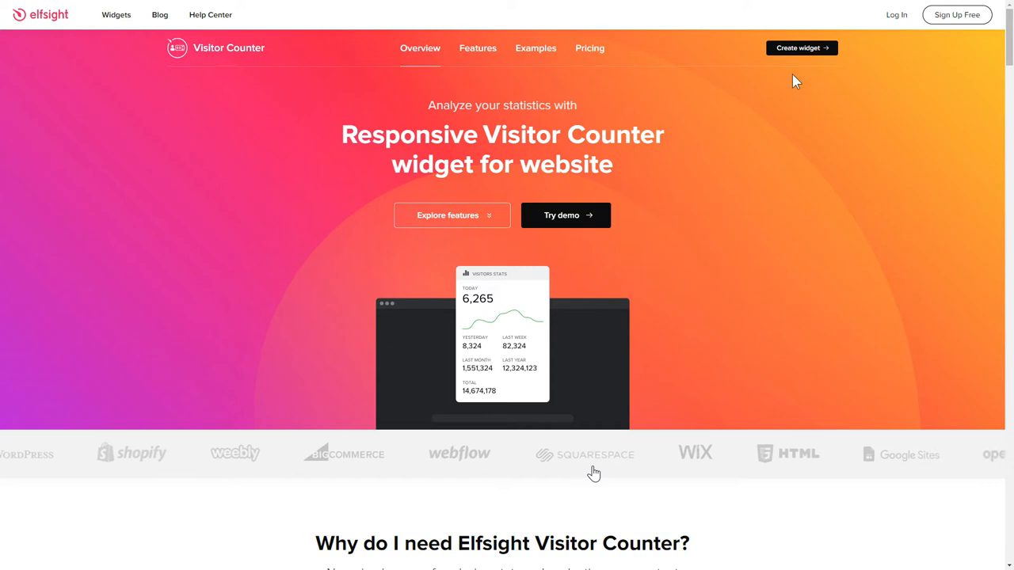
Create a new Visitor Counter, preview the Detail template, then return to Inline Counter.
left_click(802, 48)
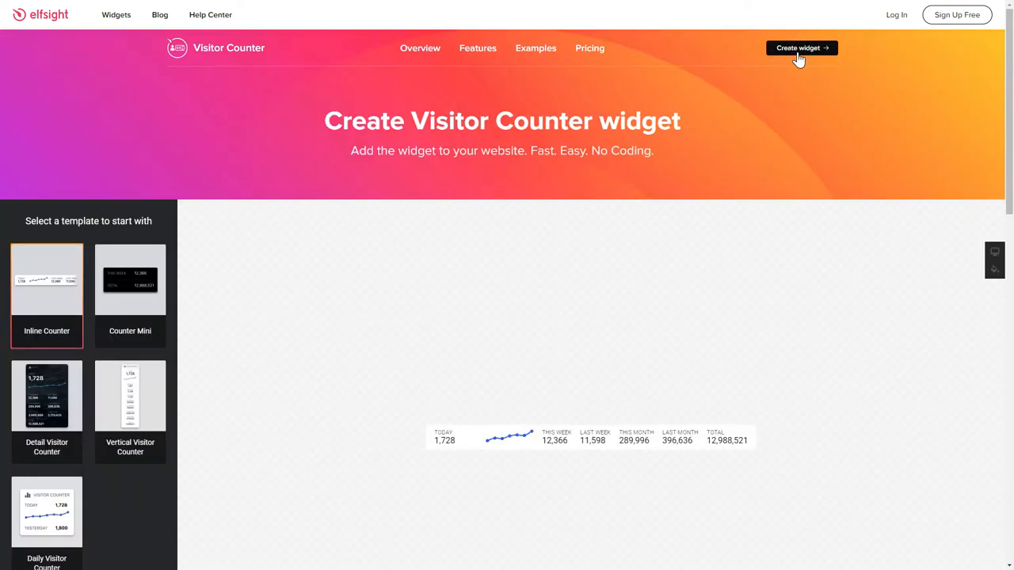
scroll("down", 3)
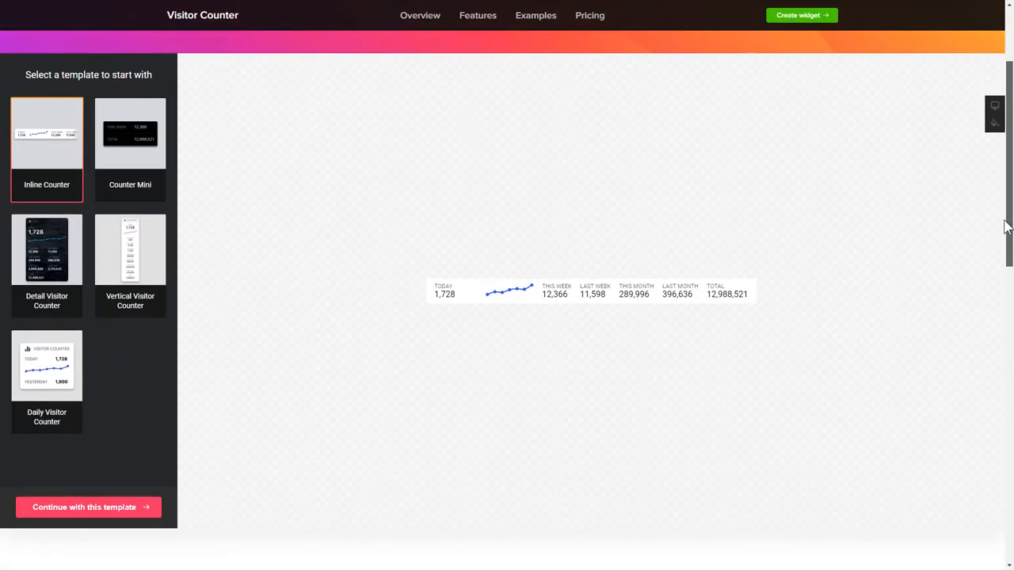
left_click(47, 248)
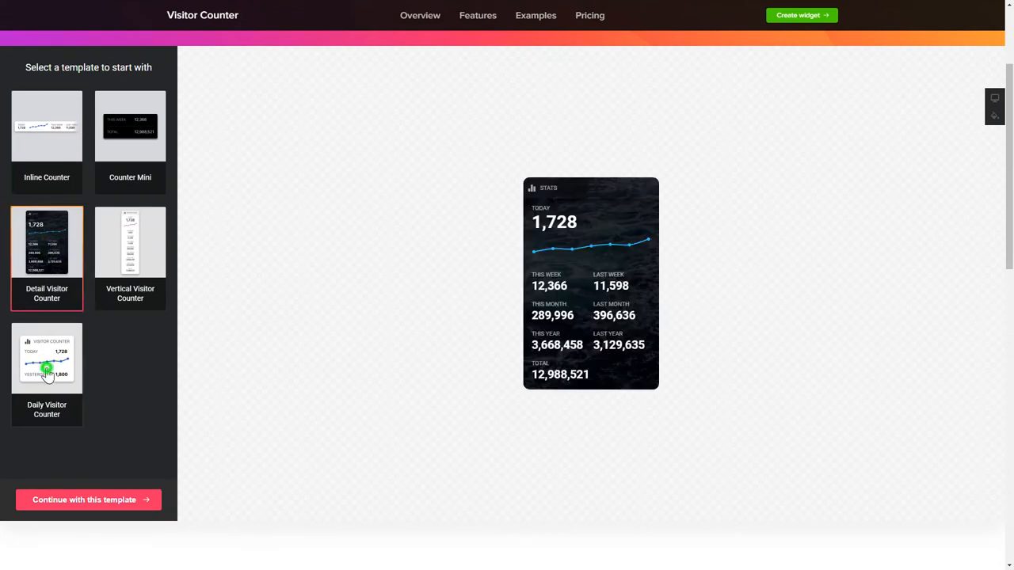
left_click(48, 127)
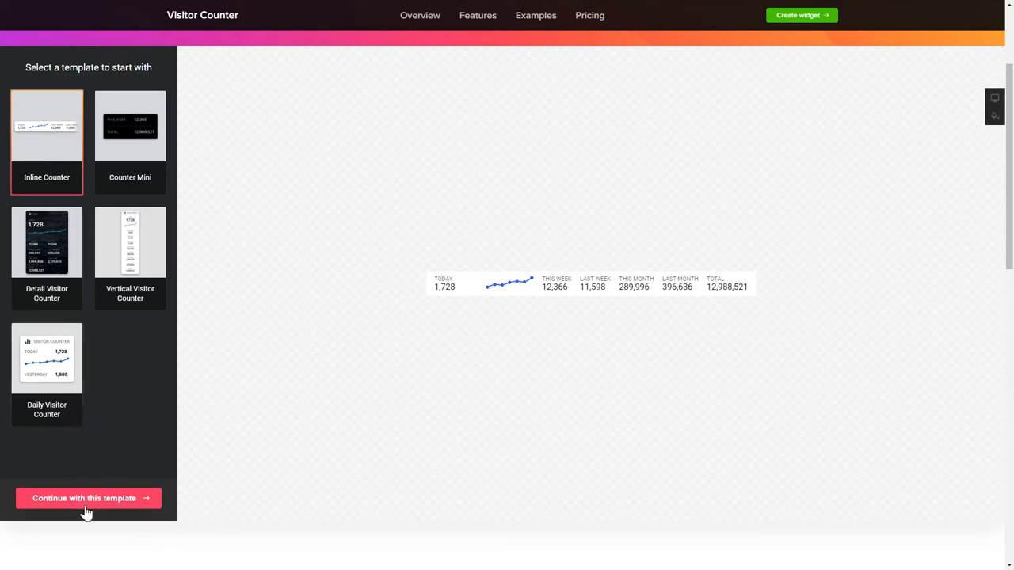
Continue with Inline Counter and browse the INFO and STYLE settings before returning to GENERAL.
left_click(89, 497)
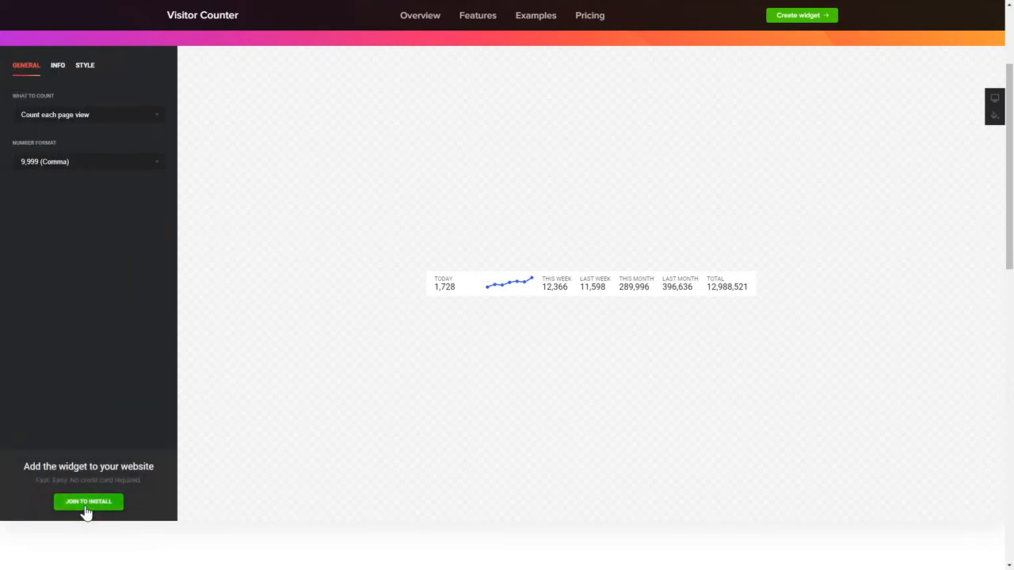
left_click(57, 65)
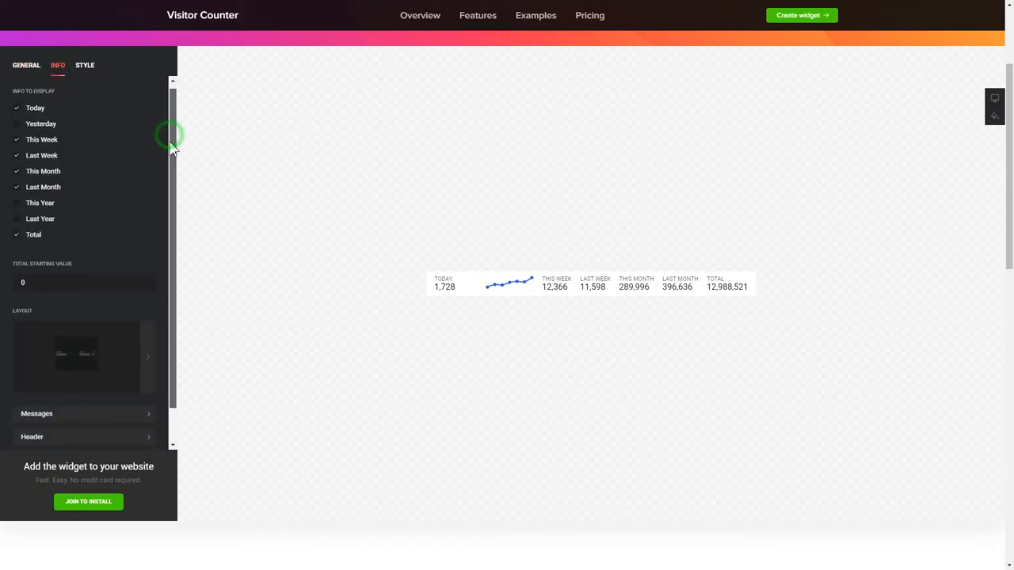
scroll("down", 3)
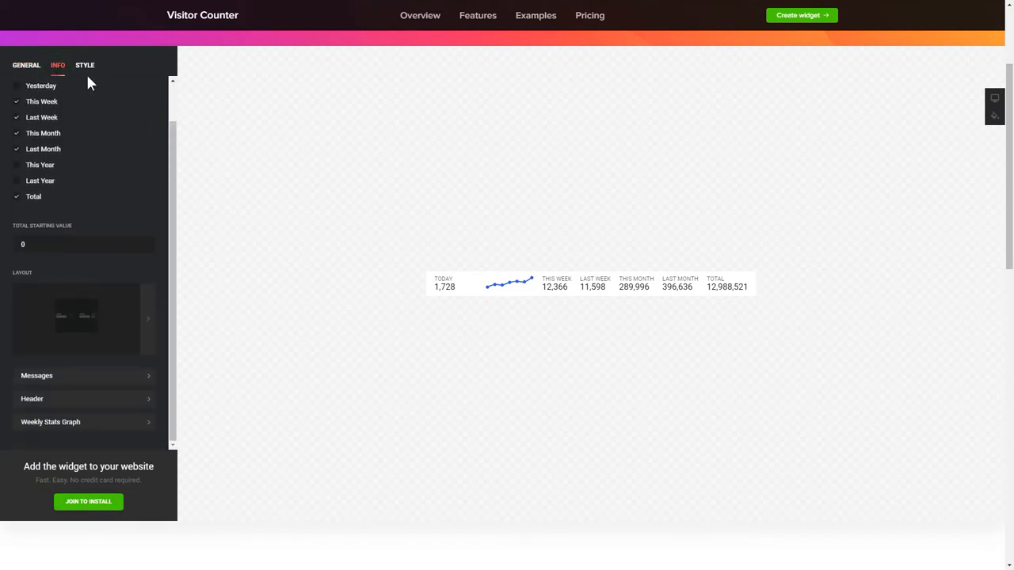
left_click(85, 65)
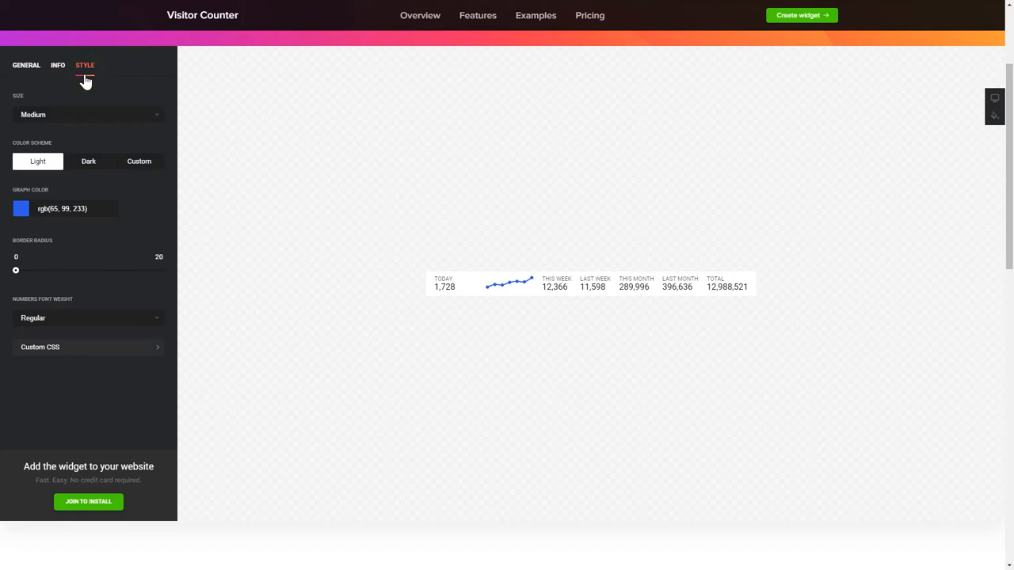
mouse_move(54, 82)
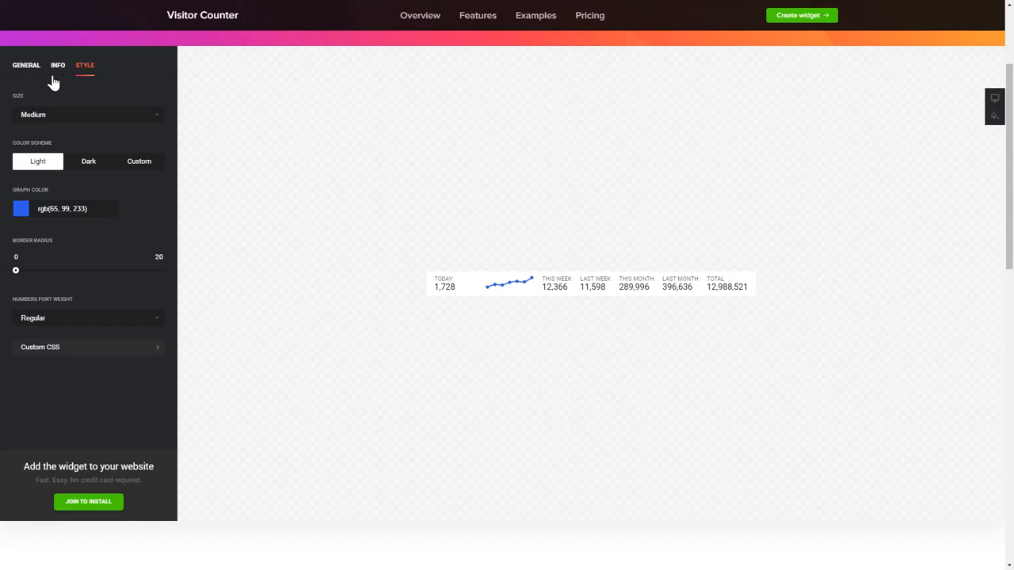
left_click(26, 65)
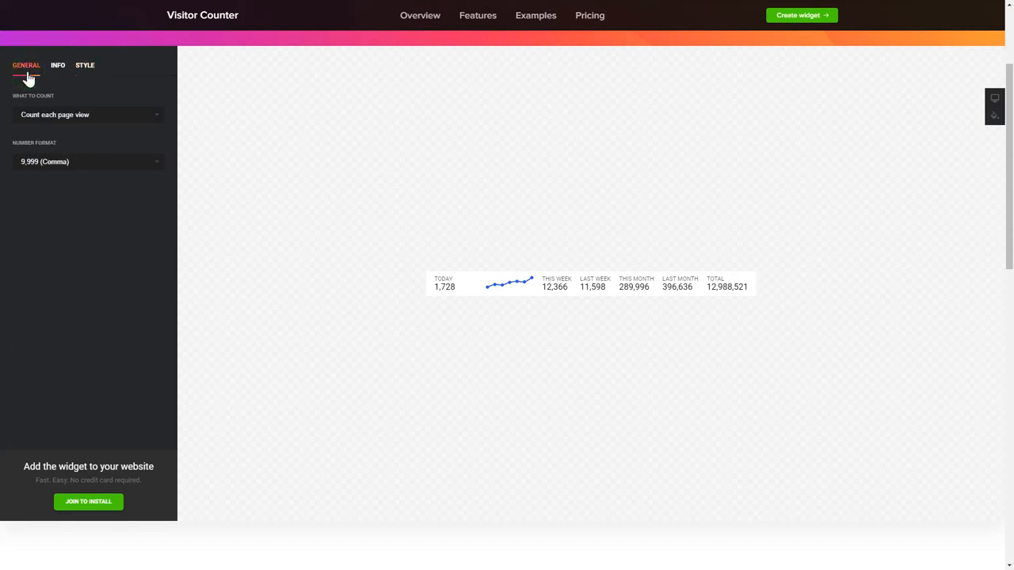
Join to install, complete the sign-up form, create the account and save the widget.
left_click(89, 501)
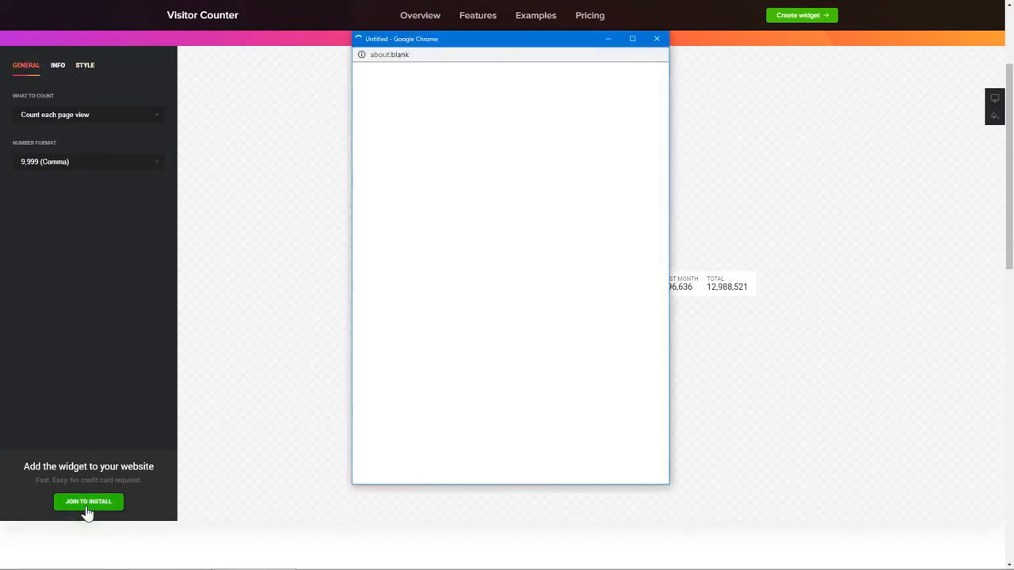
left_click(89, 500)
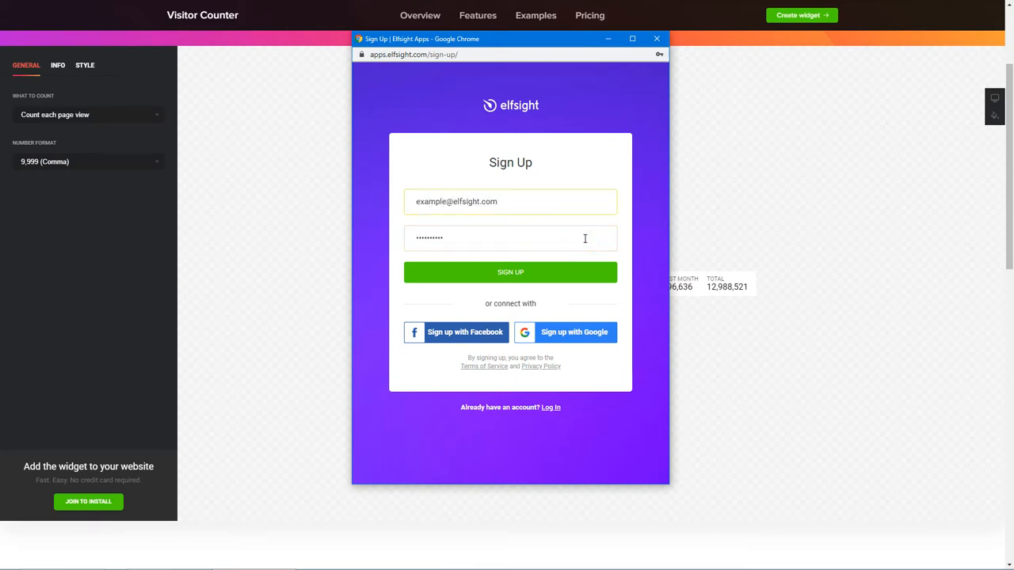
left_click(510, 271)
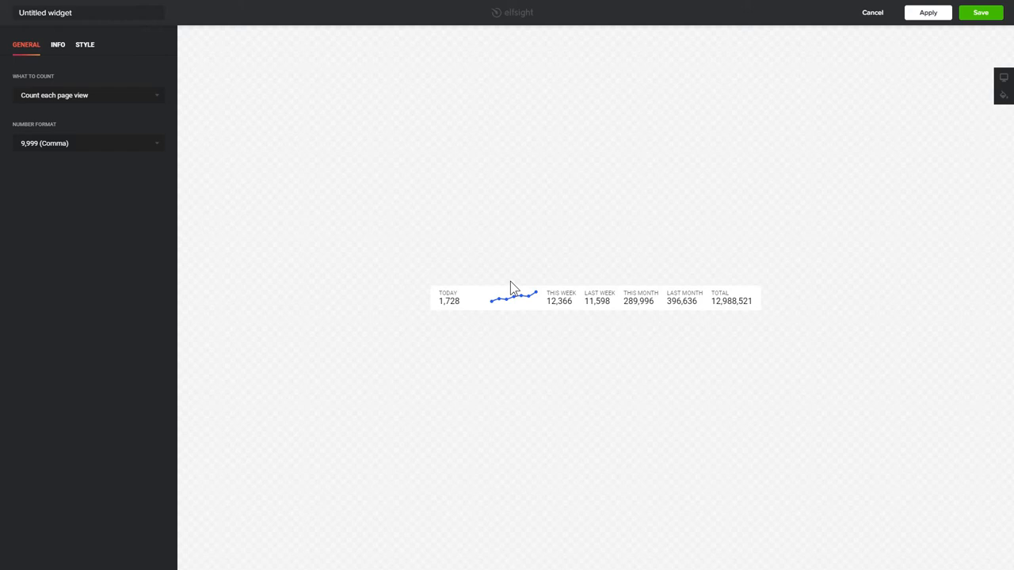
mouse_move(984, 28)
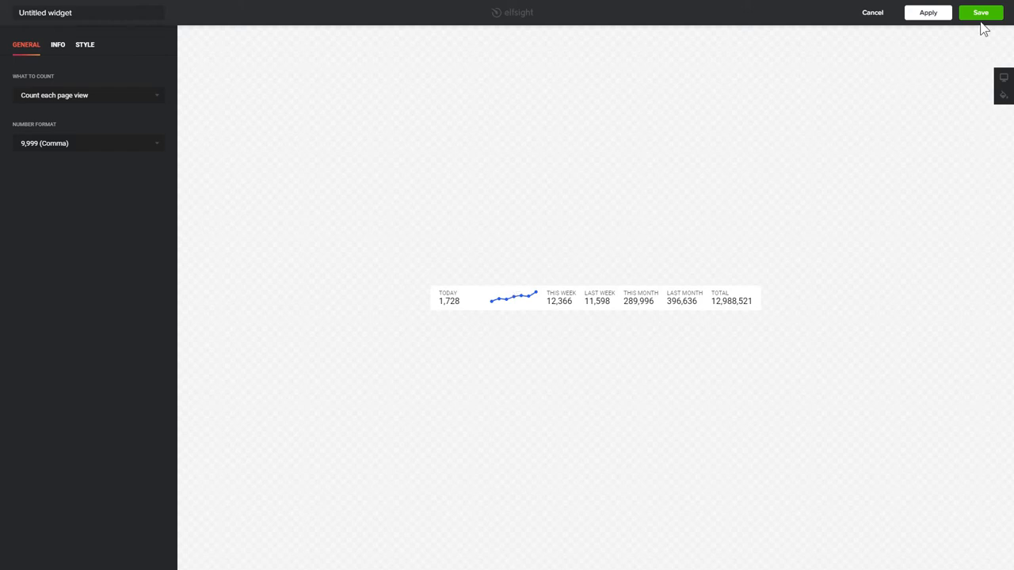
left_click(980, 13)
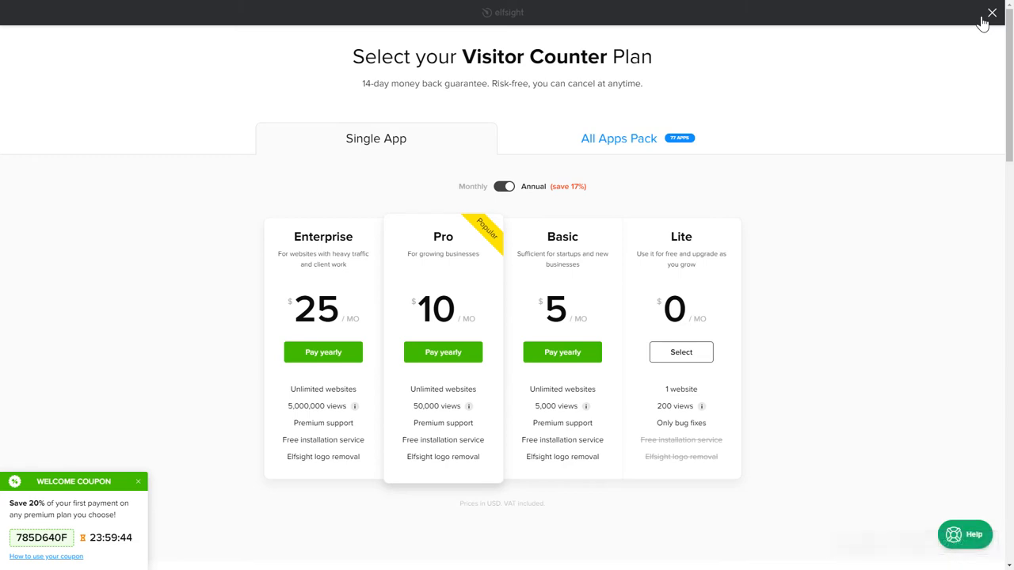
mouse_move(789, 263)
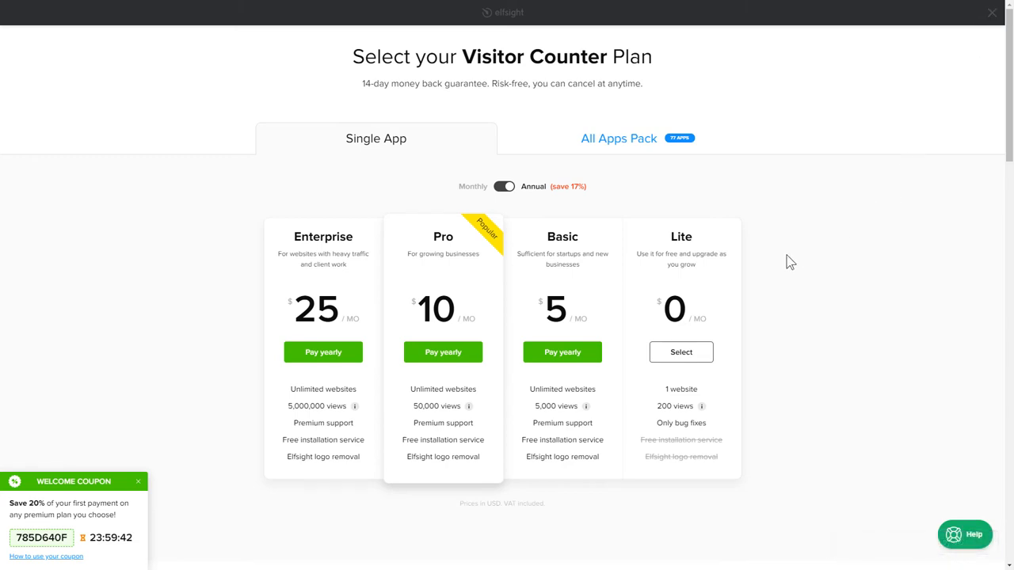
mouse_move(263, 296)
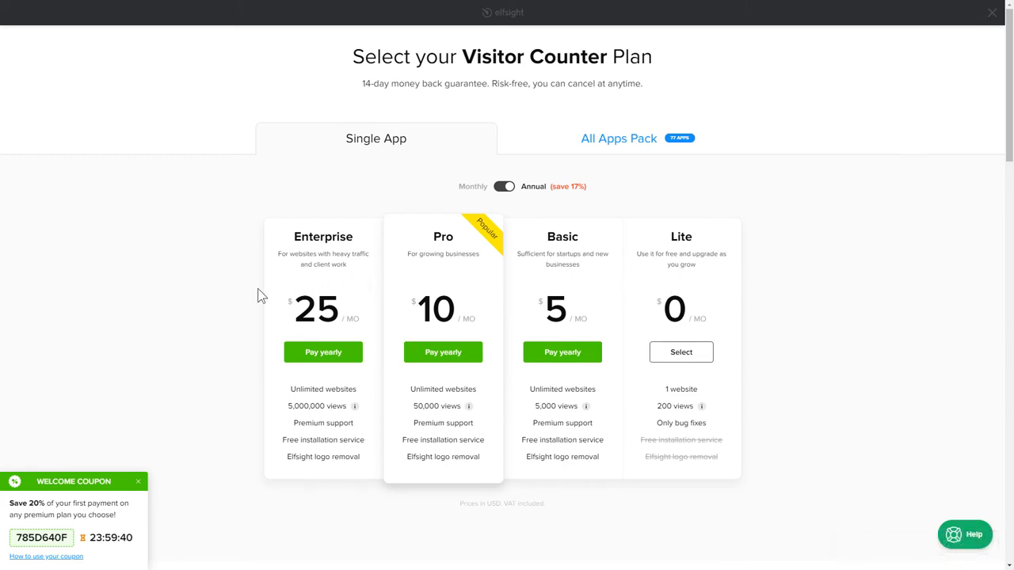
mouse_move(120, 485)
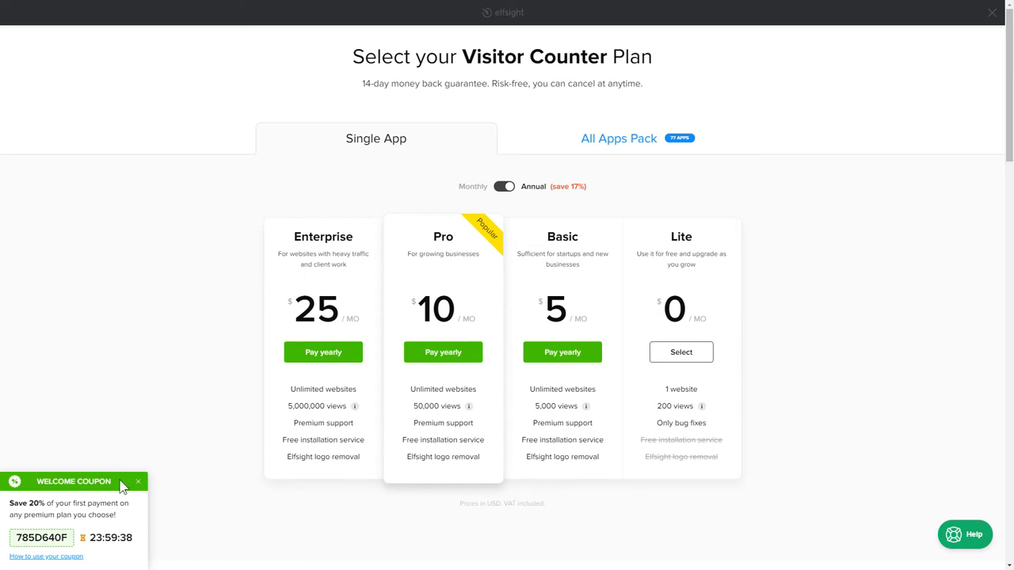
mouse_move(483, 485)
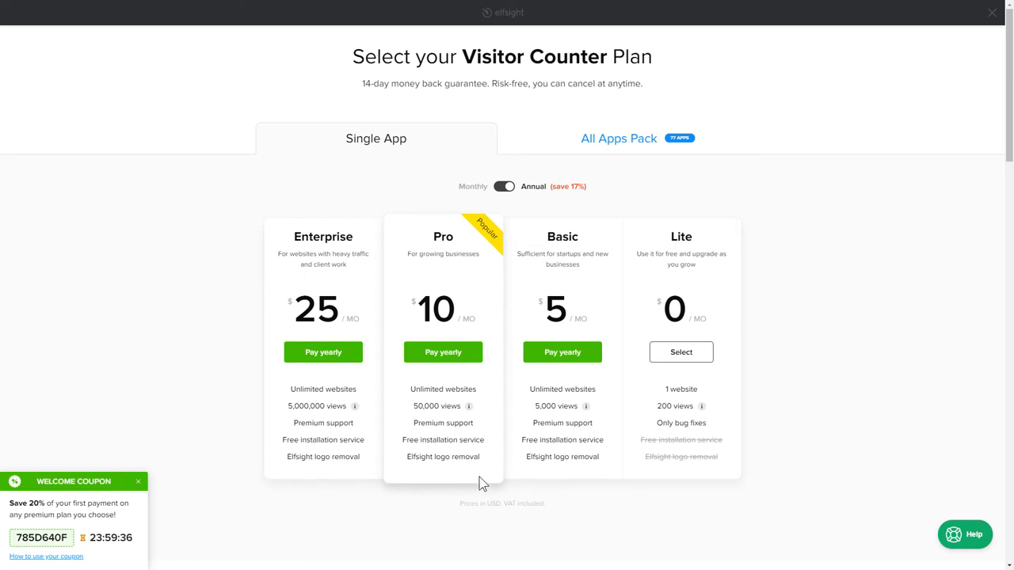
Select the free Lite plan and copy the widget's embed code from the install dialog.
left_click(681, 352)
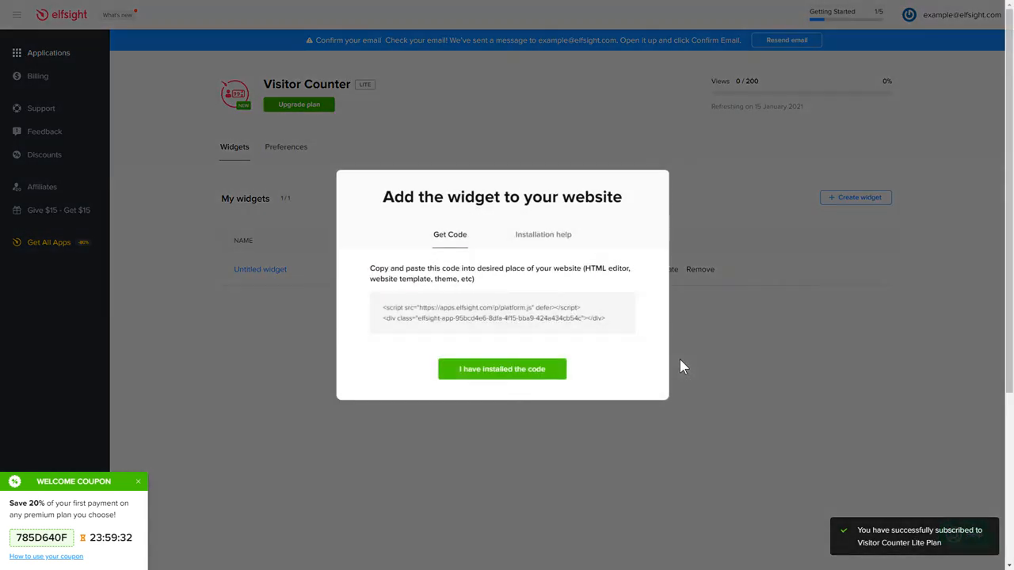
left_click(501, 314)
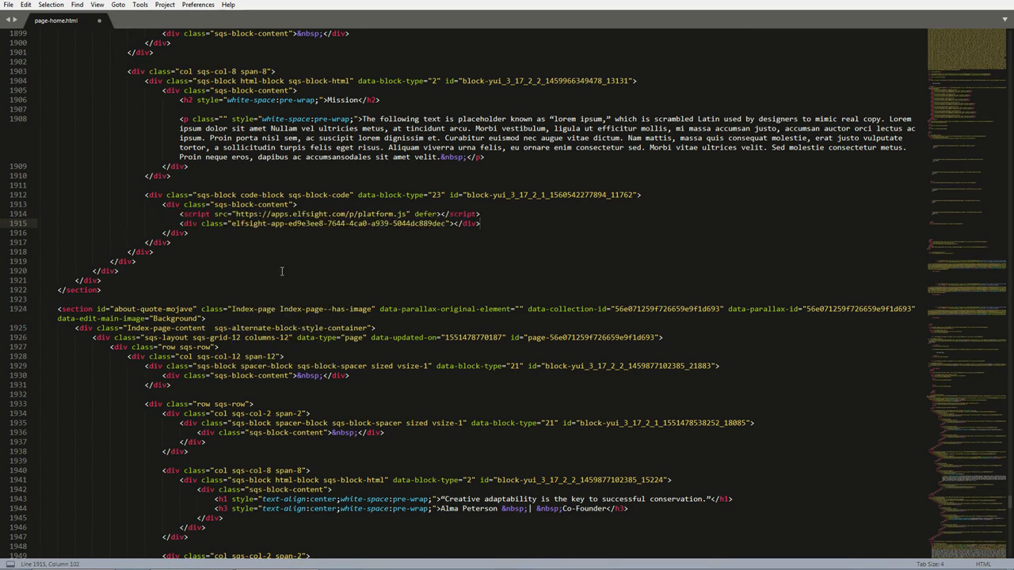
Paste the Elfsight script and div below the Mission block in page-home.html and save.
left_click(8, 5)
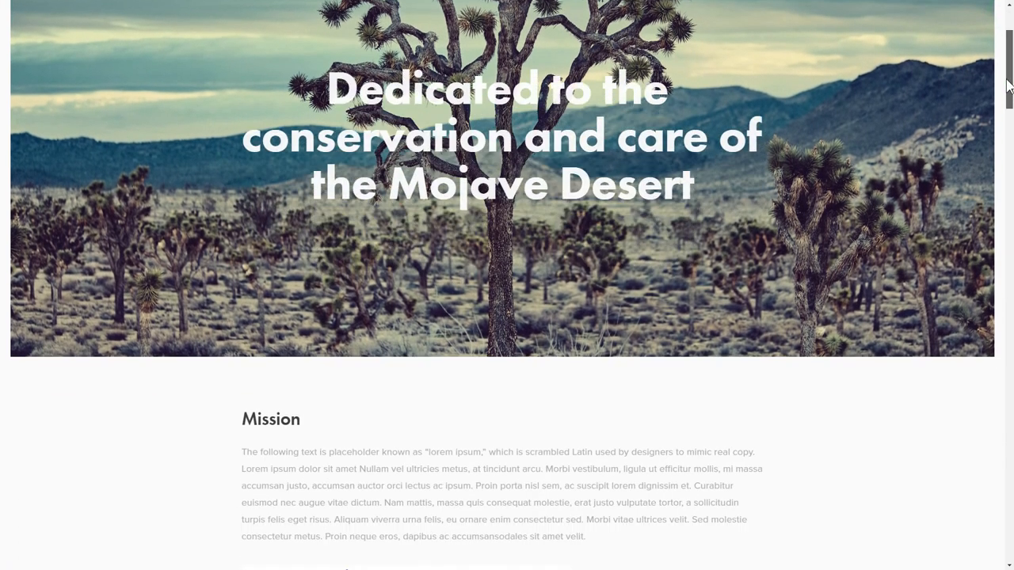
Scroll the reloaded page down to the Mission section to see the live counter stats.
scroll("down", 3)
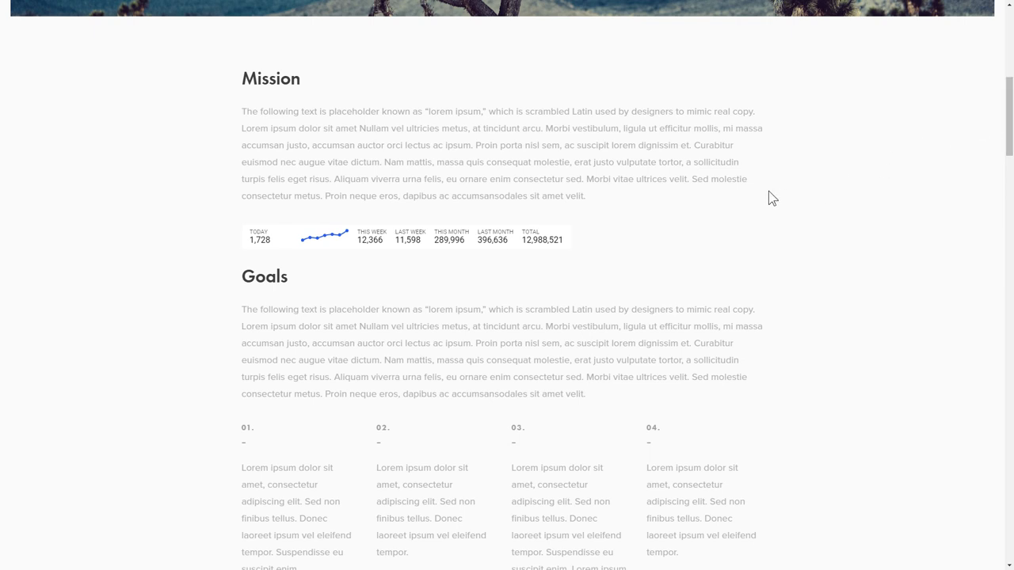
mouse_move(627, 239)
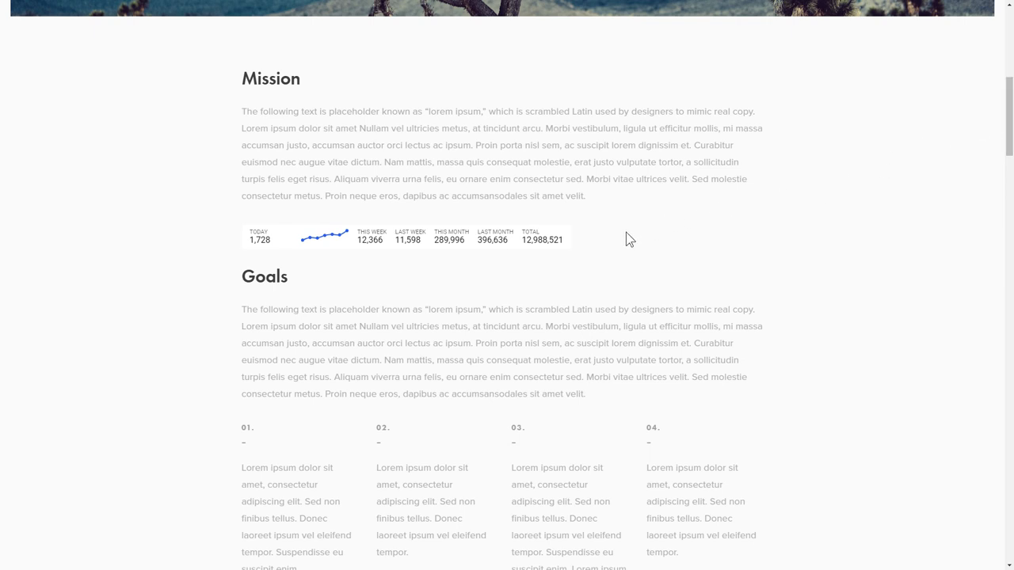